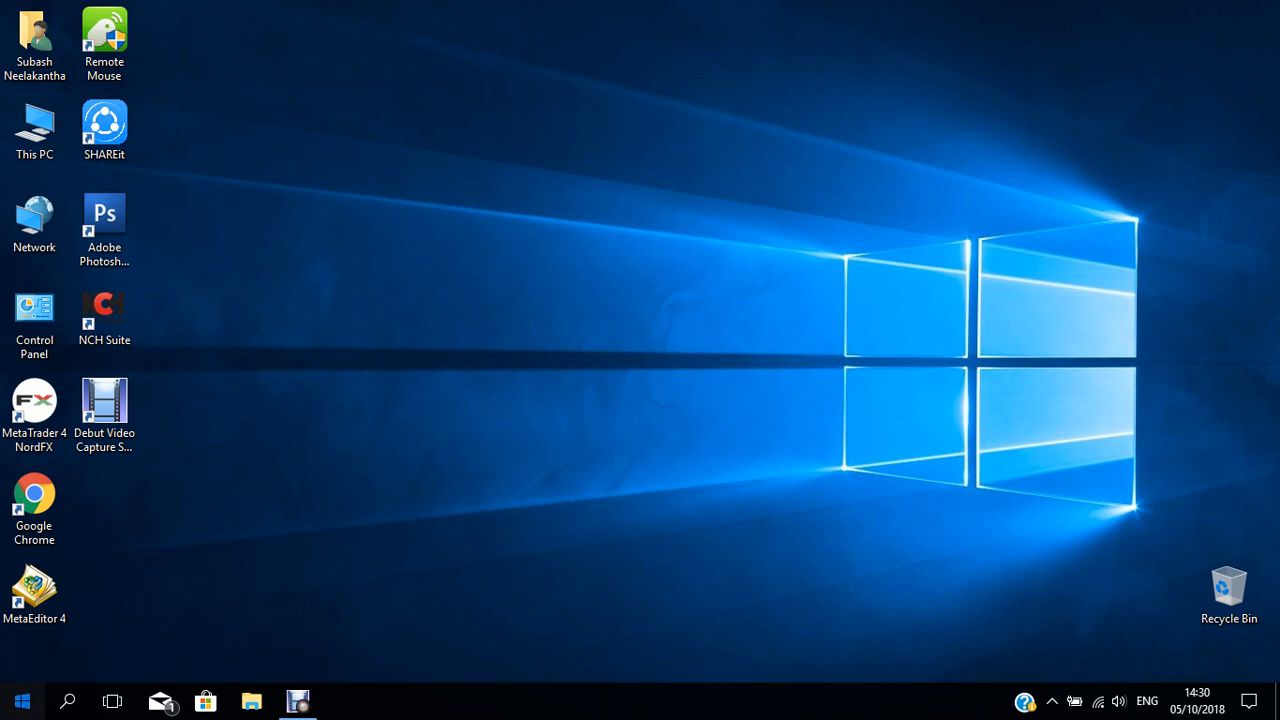
# Step: Bring up the Windows 10 Start menu with its app list and tiles
pyautogui.click(20, 700)
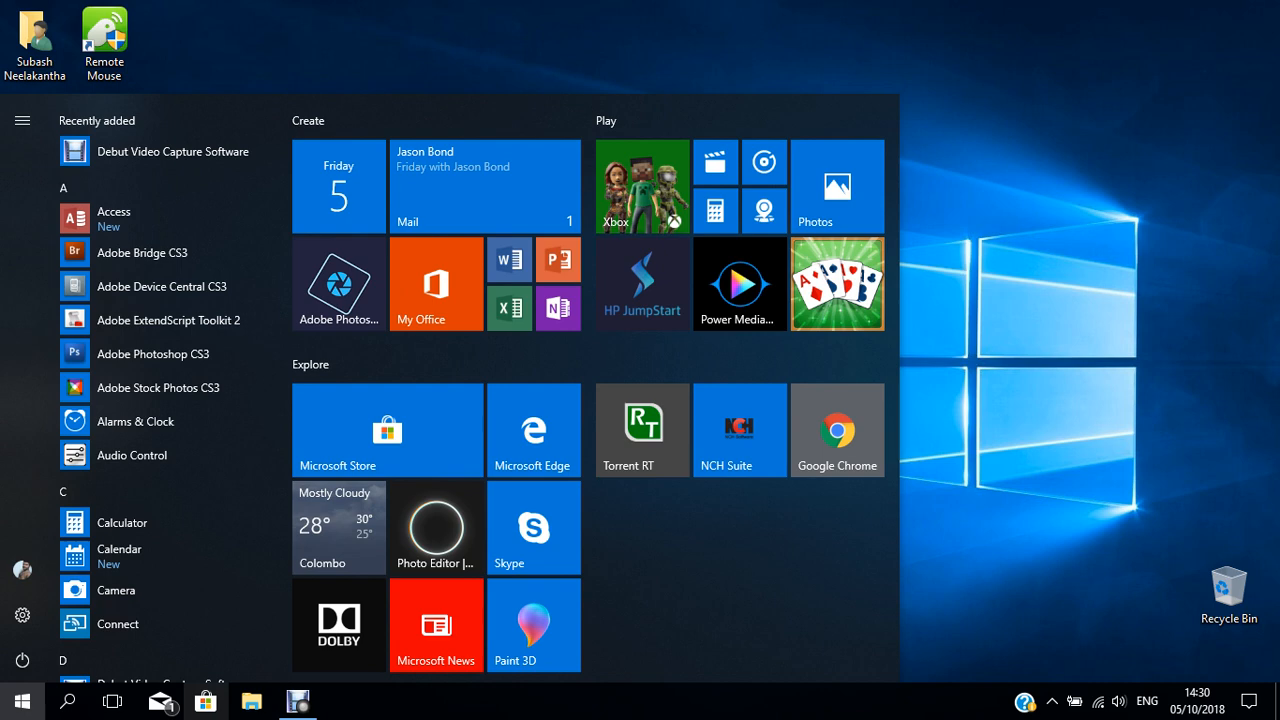
# Step: Search Microsoft Store for 'torrent', view the Torrent RT FREE listing, then reopen Start
pyautogui.click(386, 430)
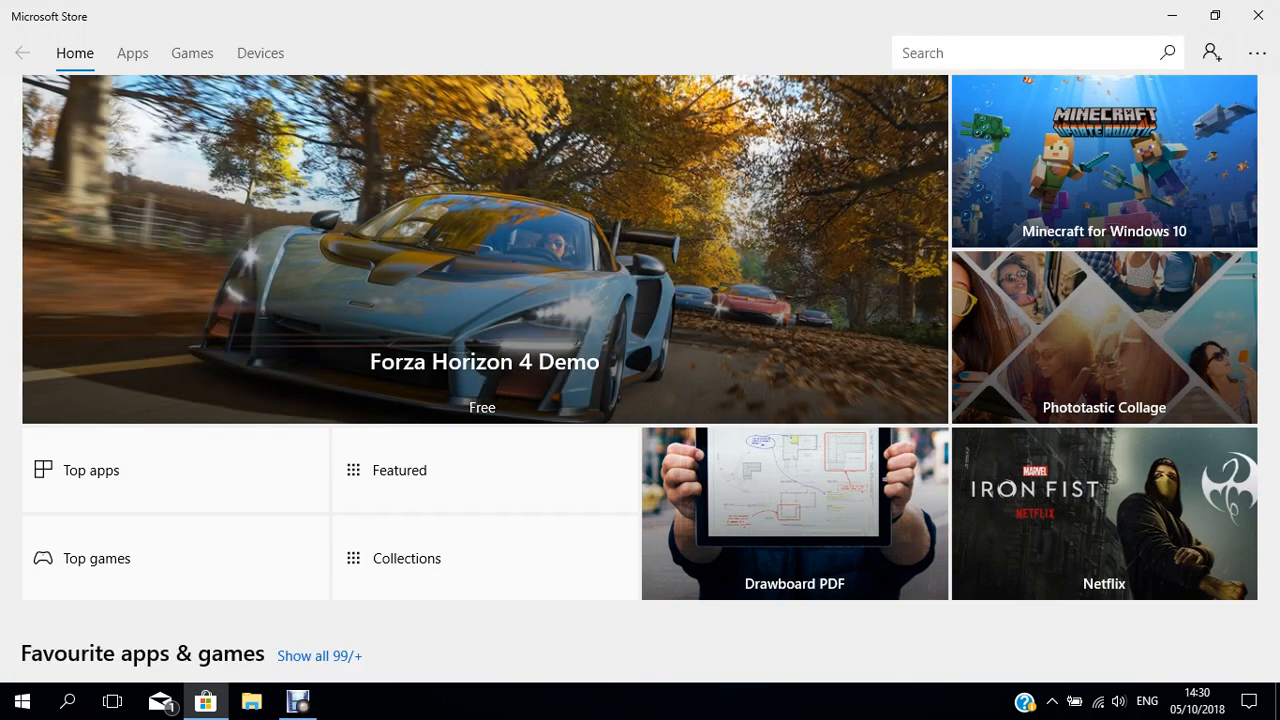
pyautogui.write('torren')
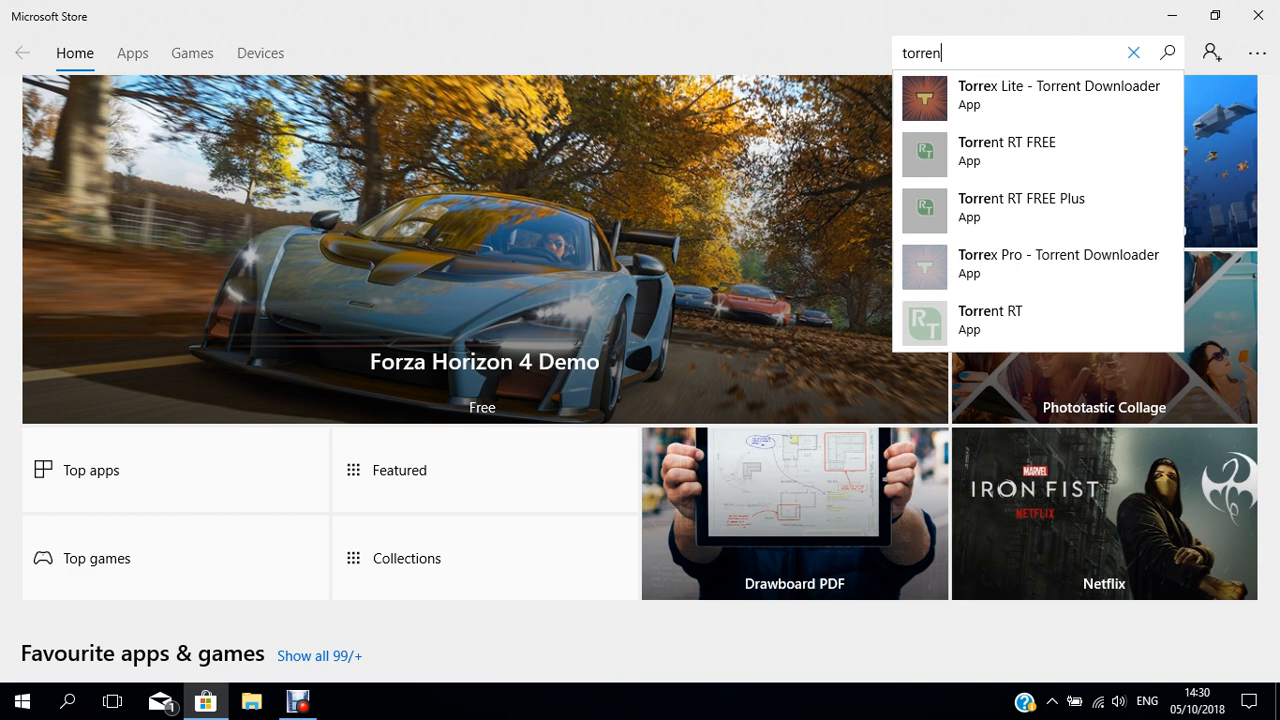
pyautogui.write('t')
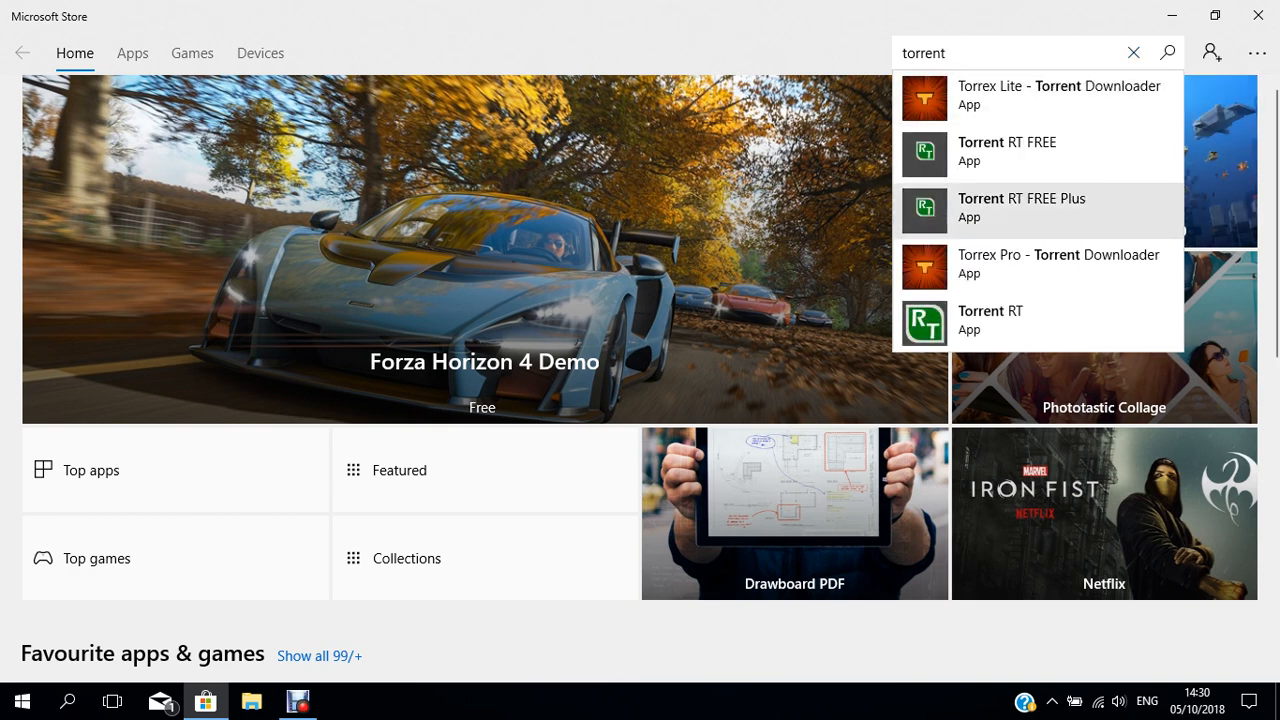
pyautogui.moveTo(1004, 154)
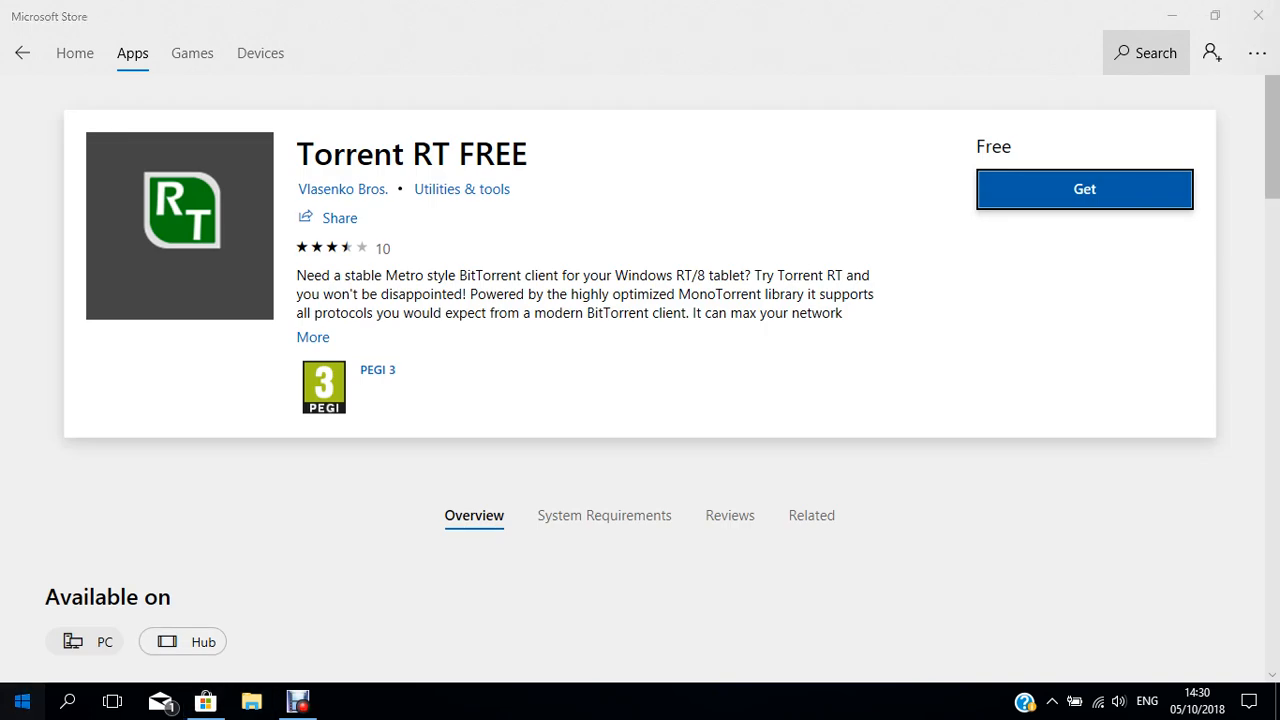
pyautogui.click(20, 700)
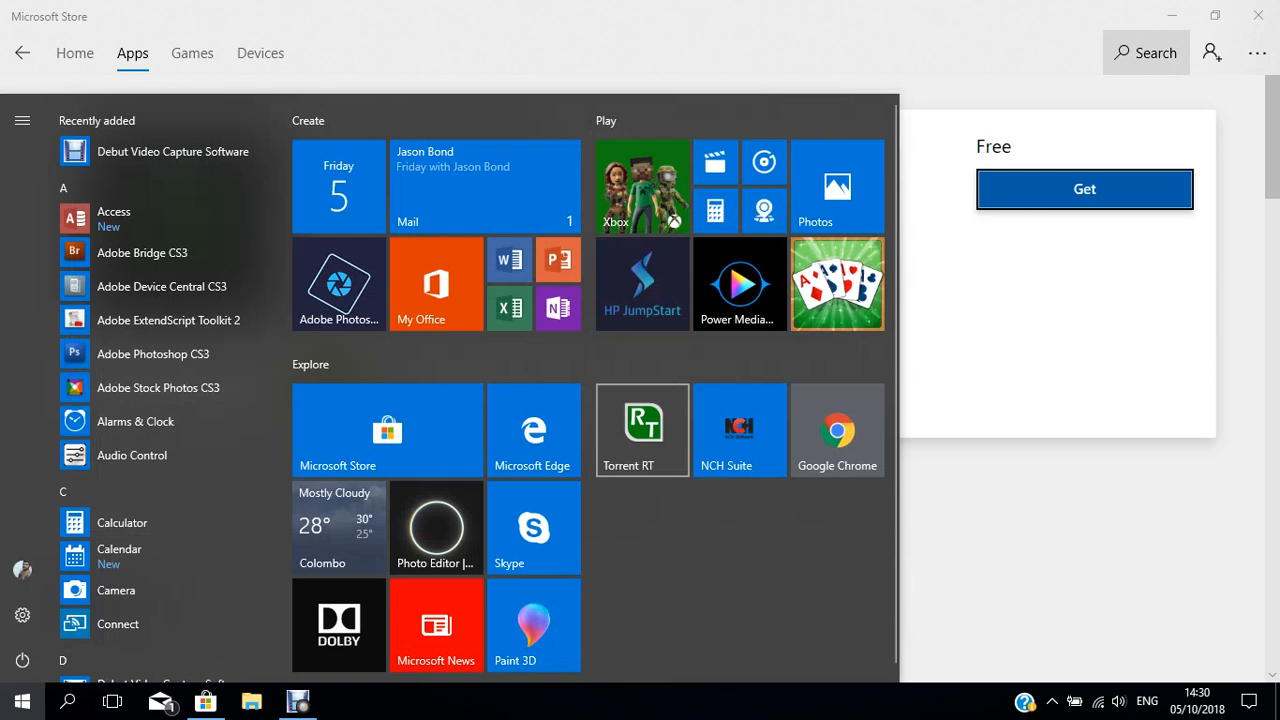
# Step: Launch the Torrent RT torrent client from its Start menu tile
pyautogui.click(642, 430)
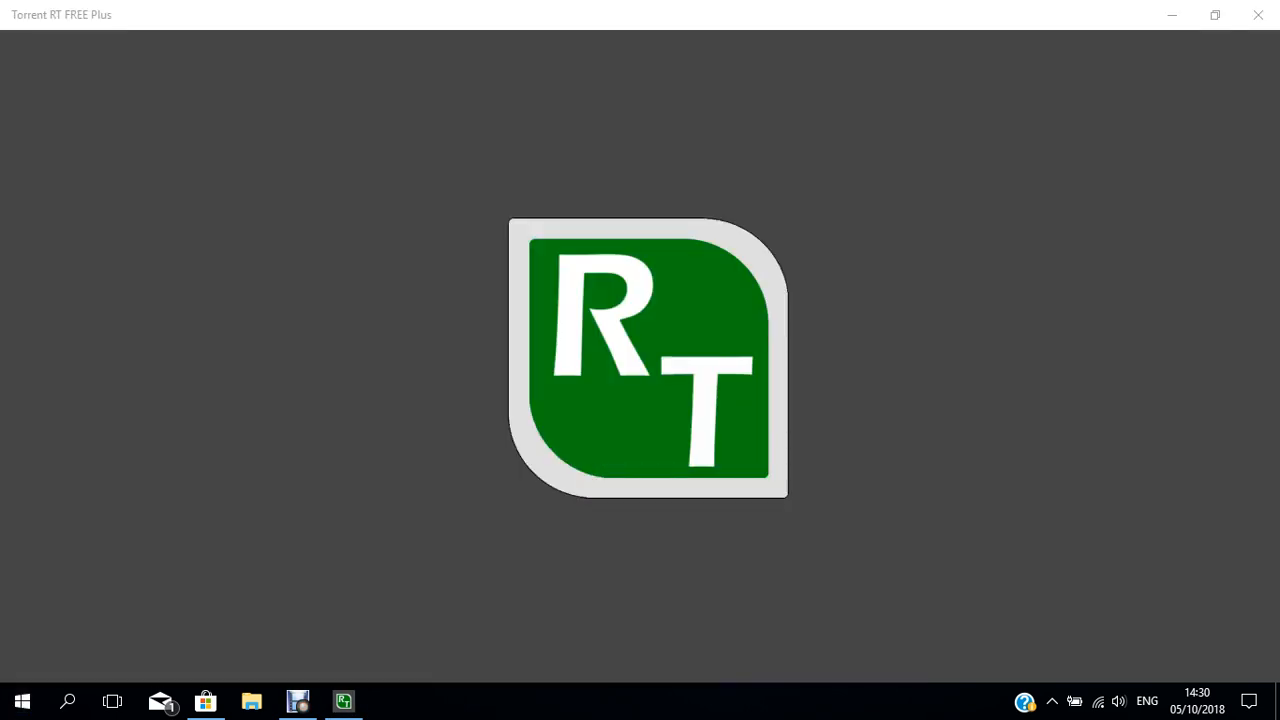
pyautogui.click(388, 700)
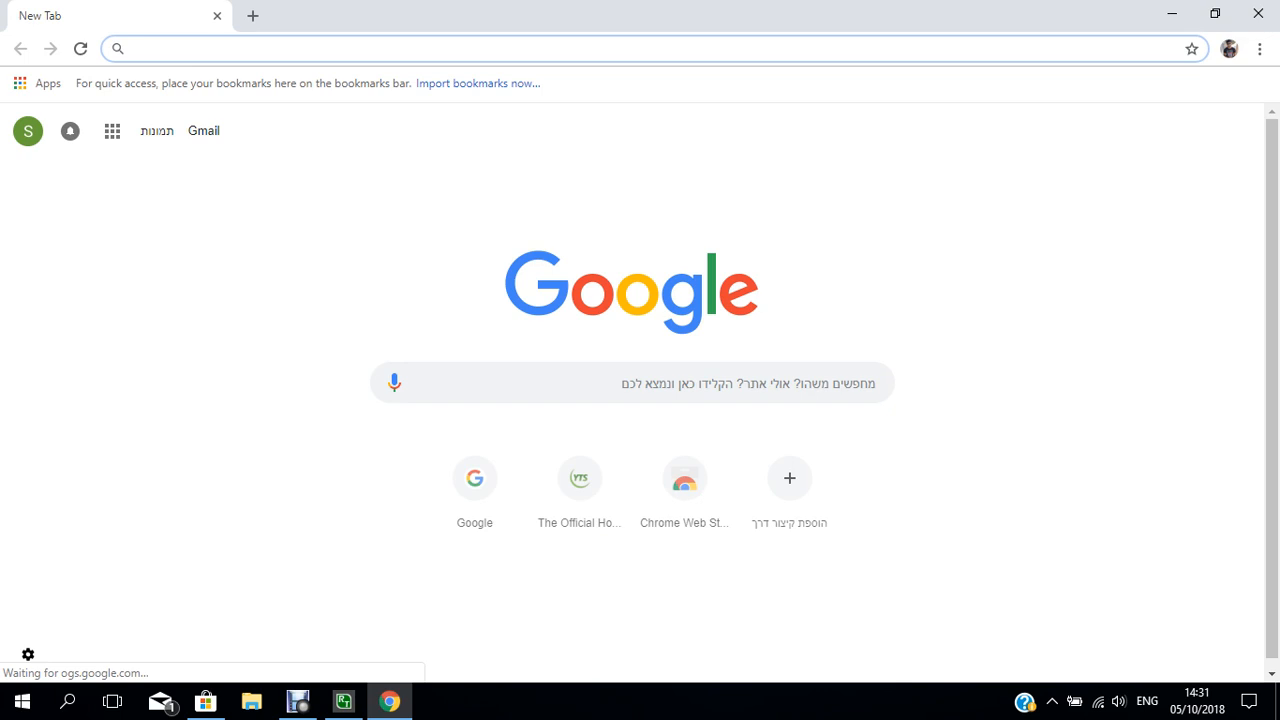
# Step: Load yts.am in Chrome and go to its Browse Movies page
pyautogui.write('yts.am')
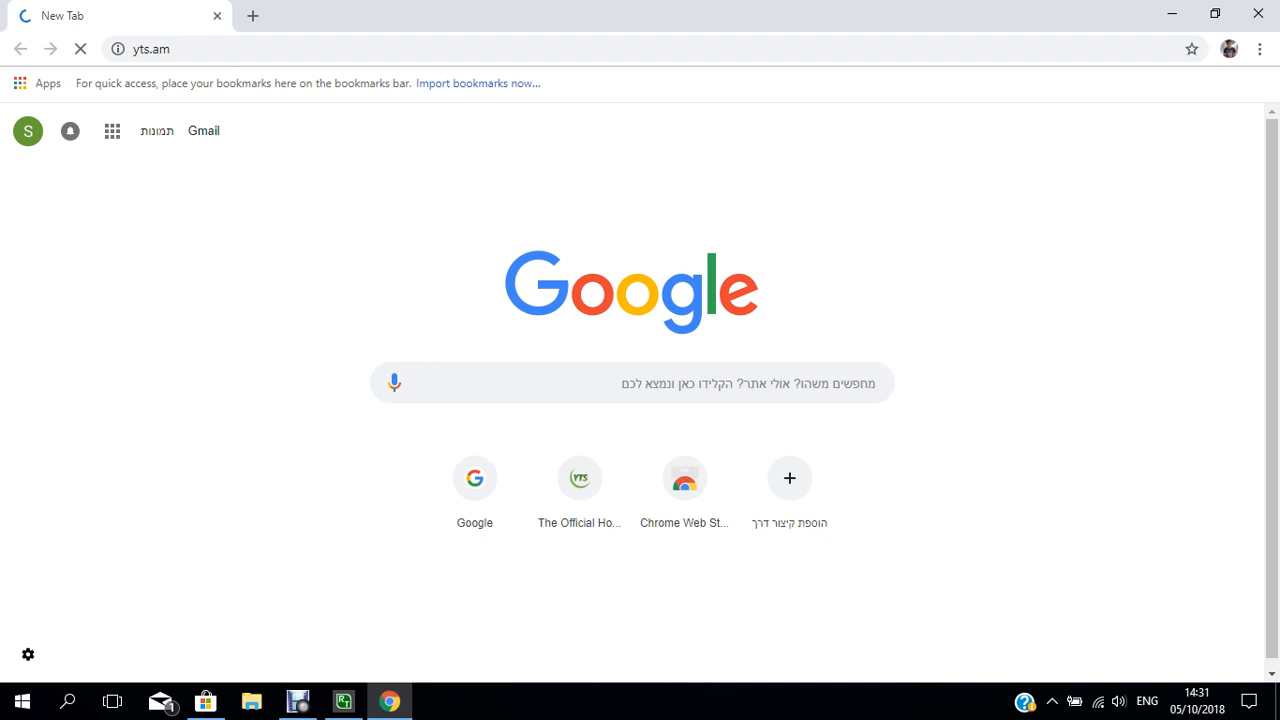
pyautogui.click(580, 476)
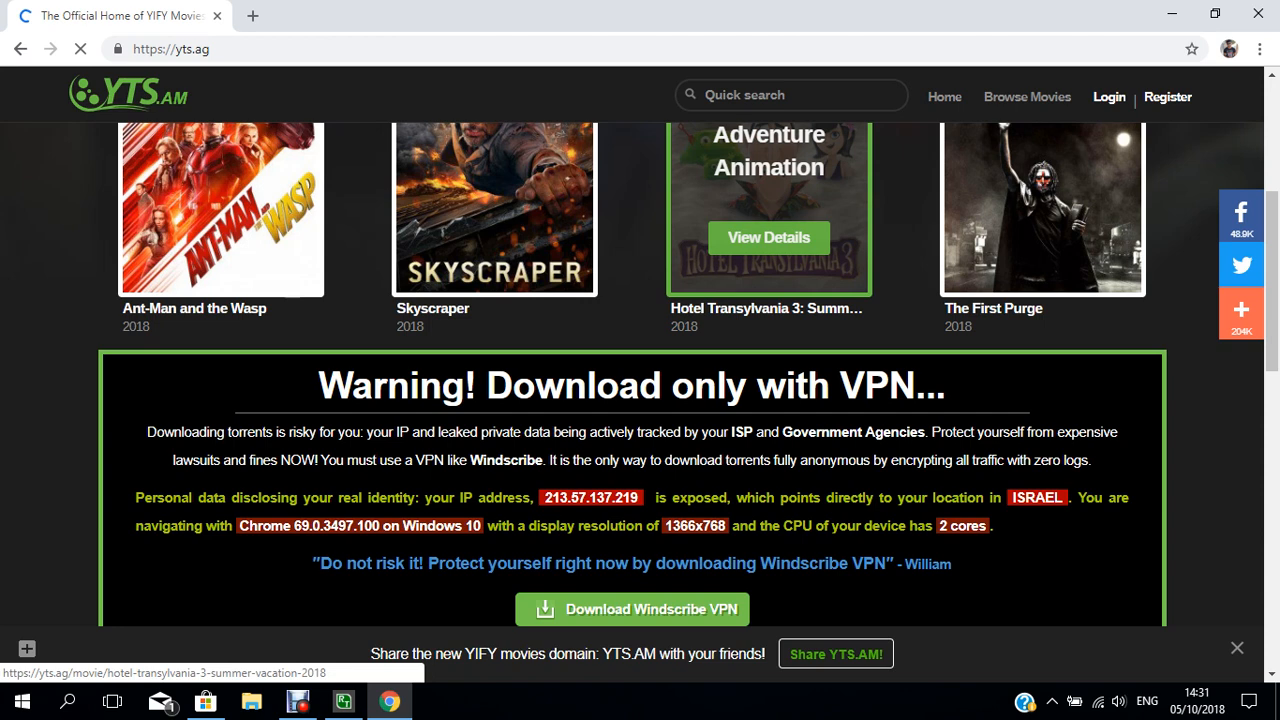
pyautogui.click(1028, 96)
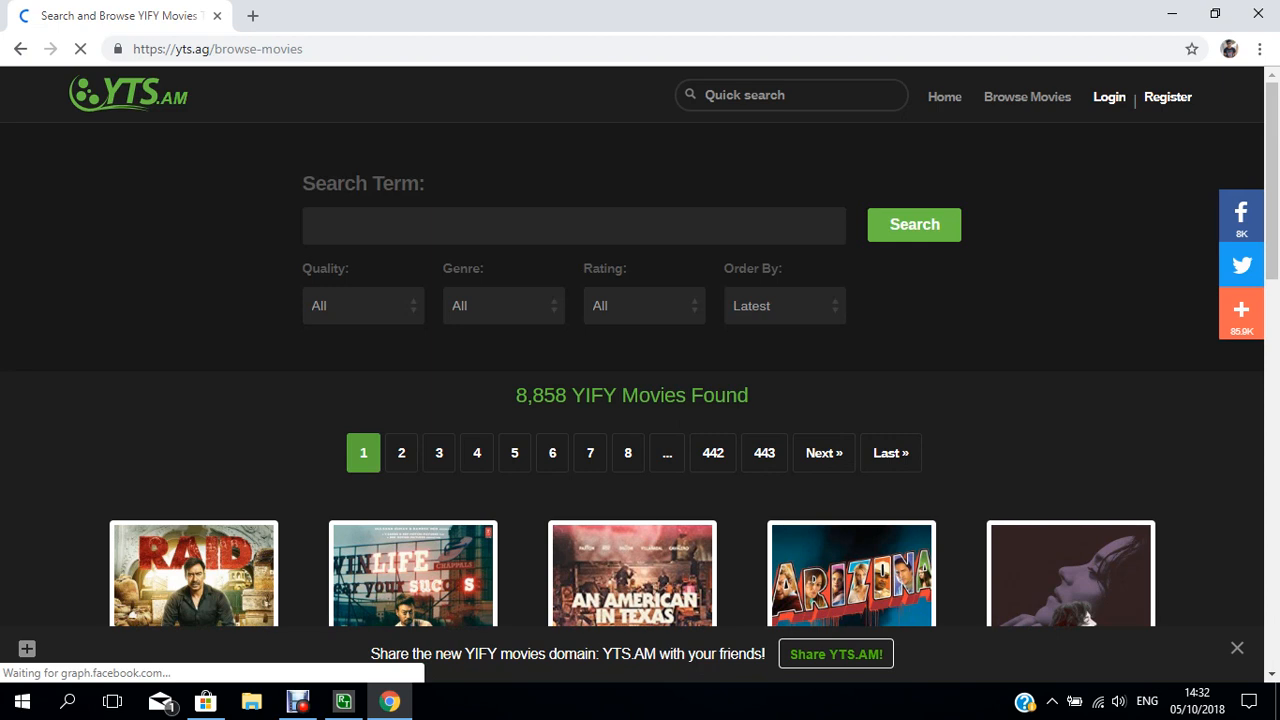
# Step: Search YTS.AM for 'iron' and open The Man with the Iron Fists 2 (2015) page
pyautogui.write('iron')
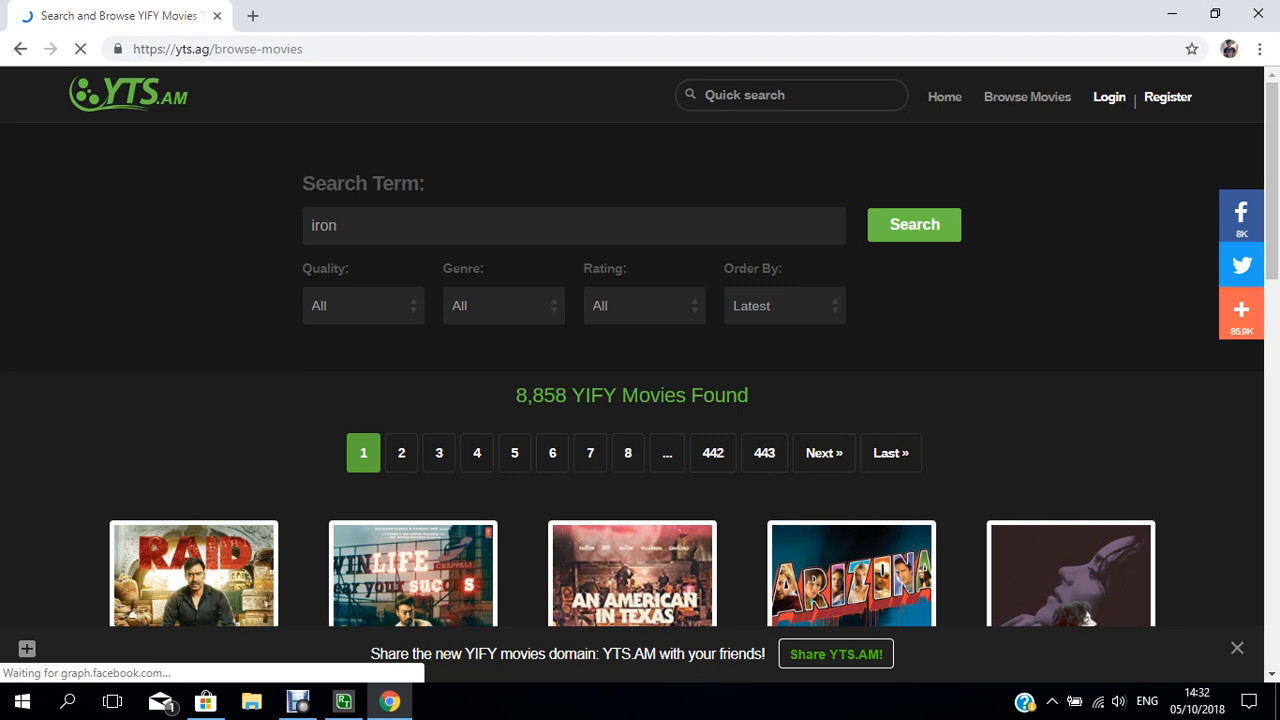
pyautogui.click(912, 224)
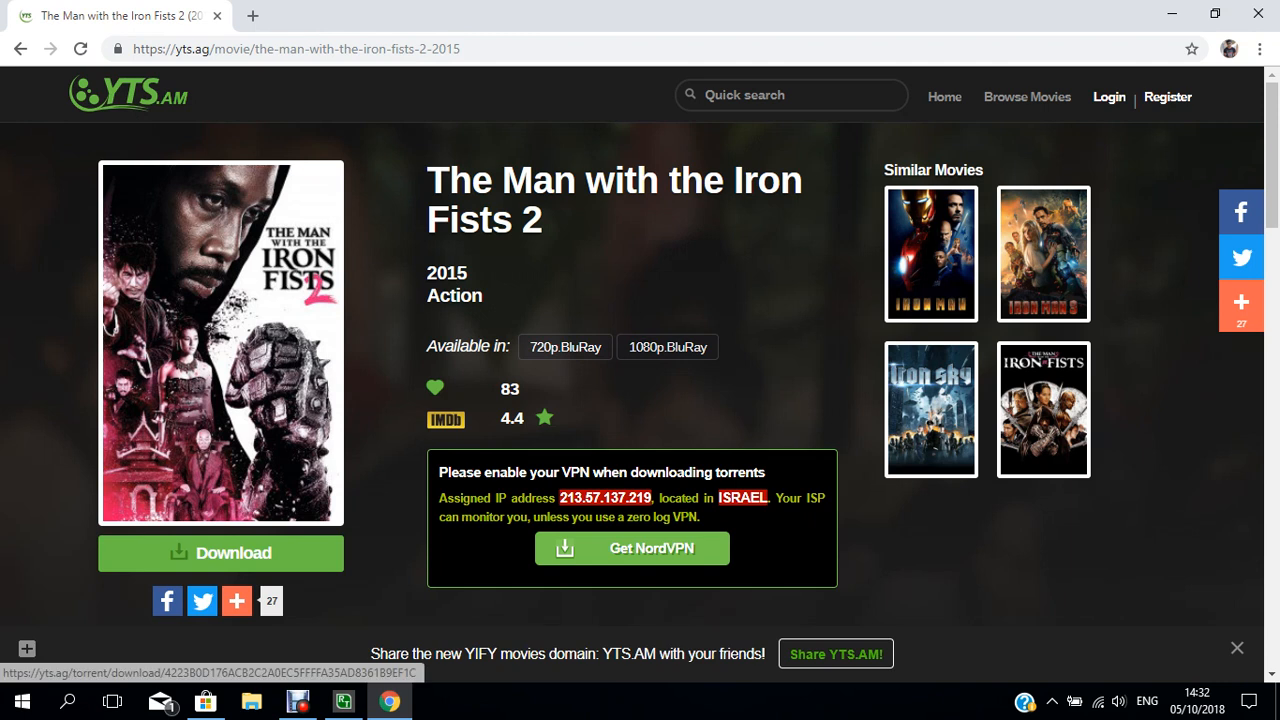
pyautogui.click(220, 552)
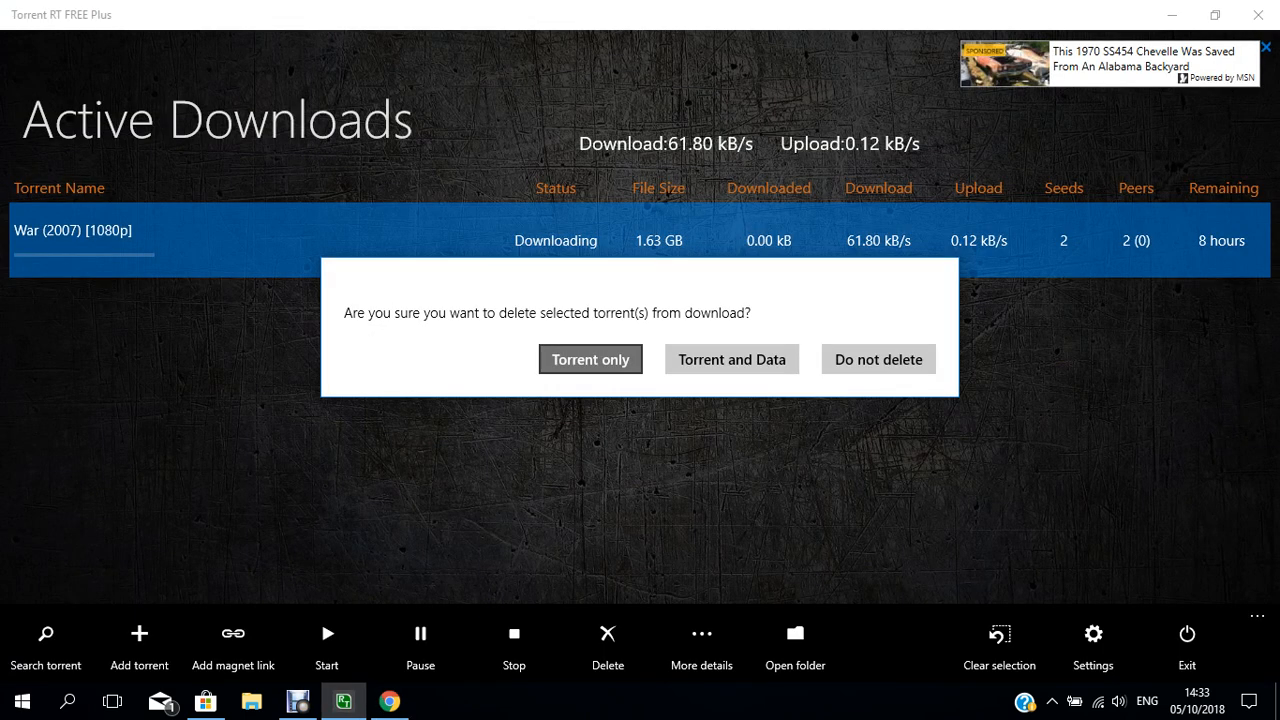
# Step: Confirm deleting the War (2007) [1080p] torrent, leaving no active downloads
pyautogui.click(590, 360)
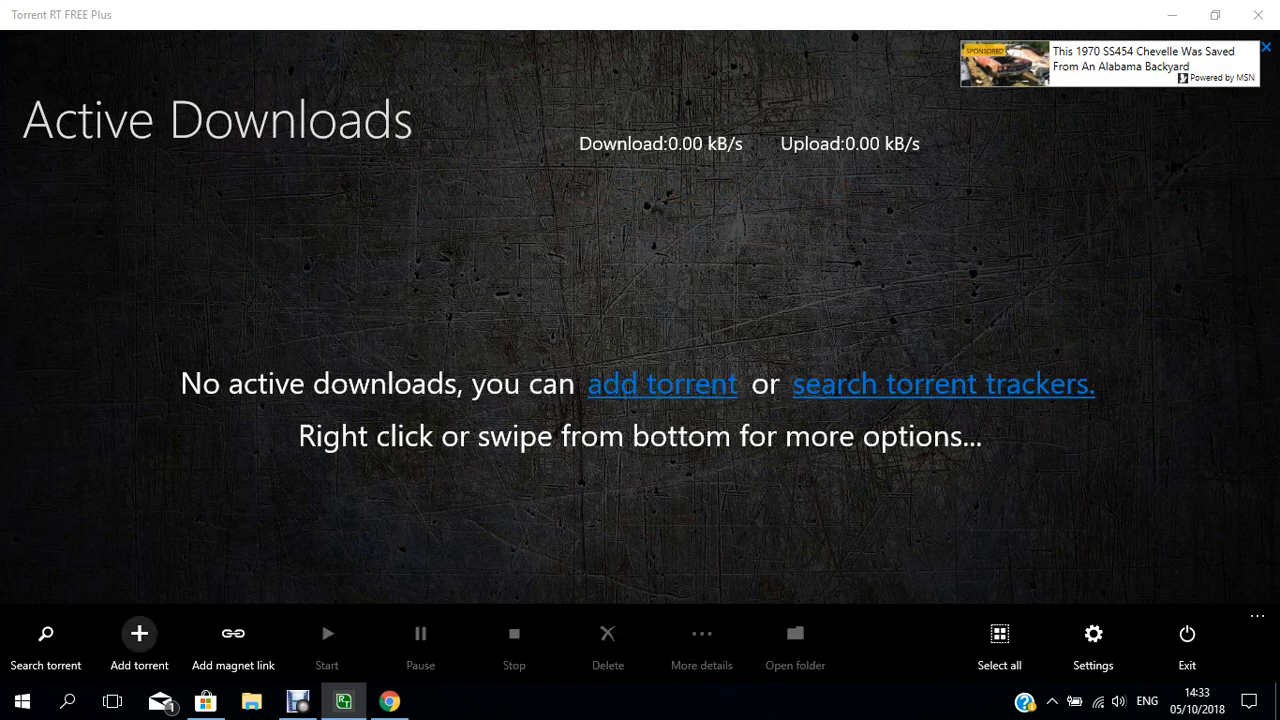
# Step: Browse the Add torrent dialog into the Downloads folder, then return to the movie page
pyautogui.click(138, 644)
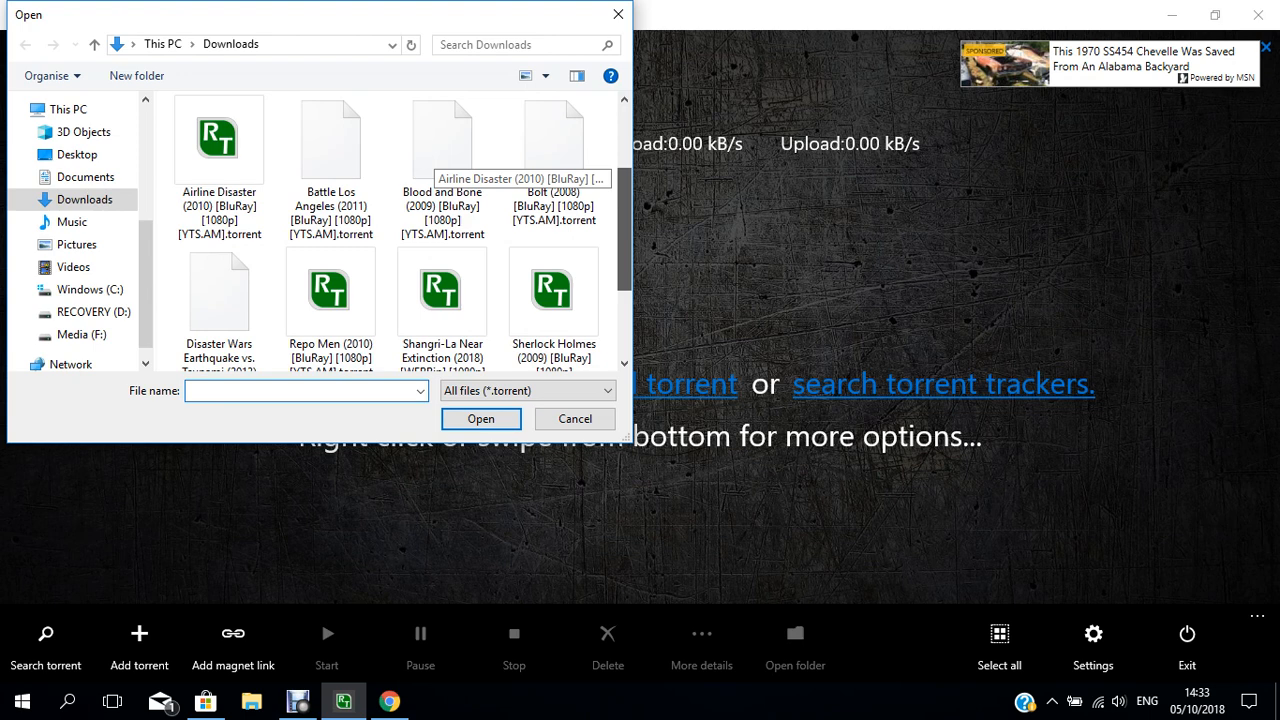
pyautogui.scroll(-3)
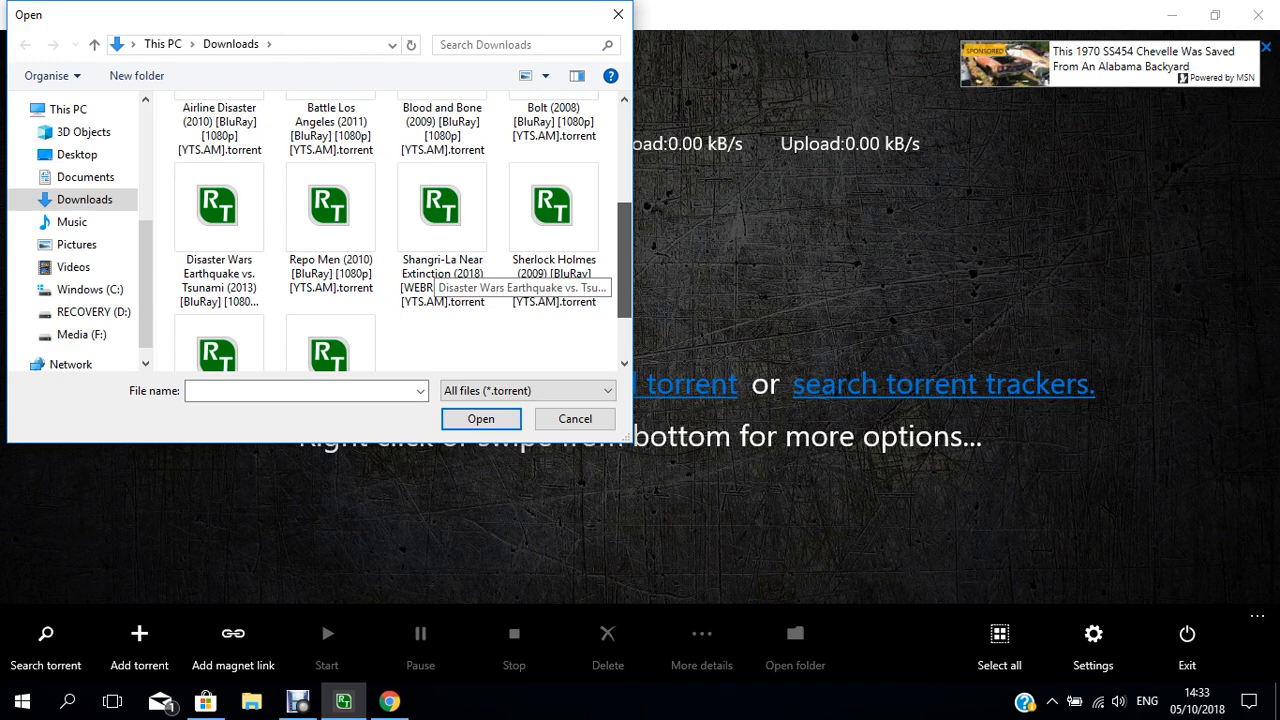
pyautogui.scroll(-3)
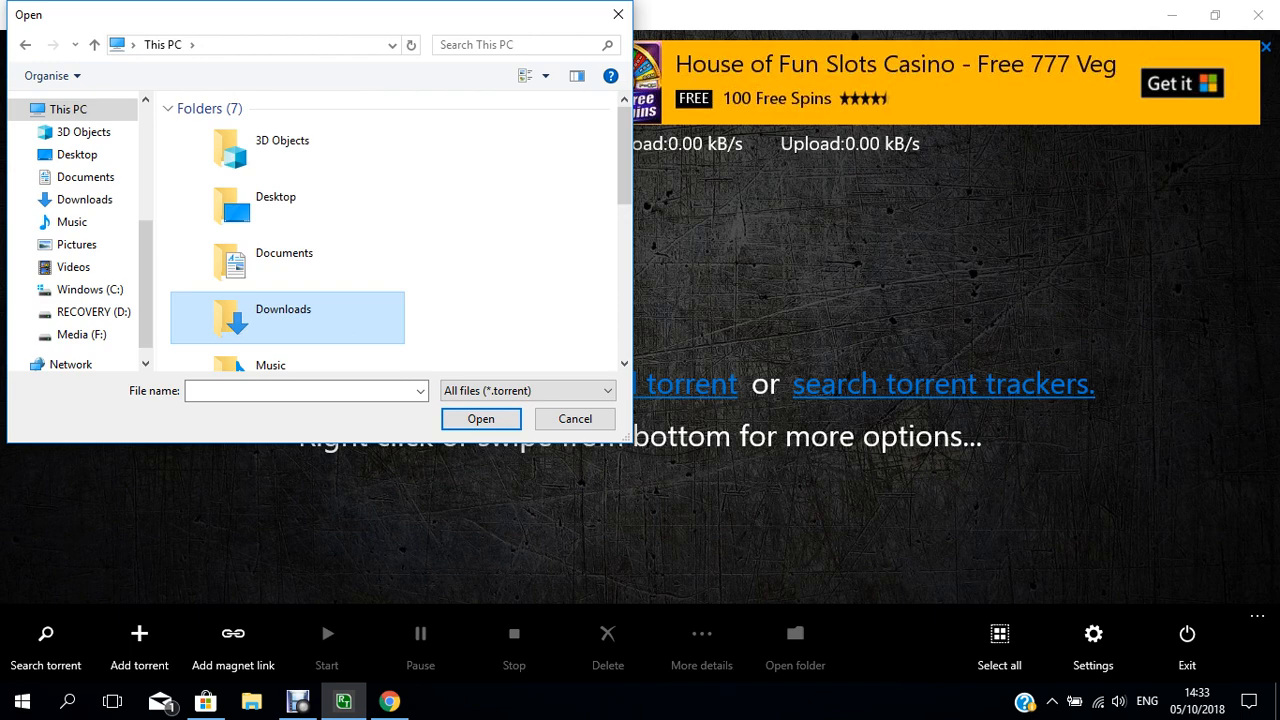
pyautogui.doubleClick(284, 316)
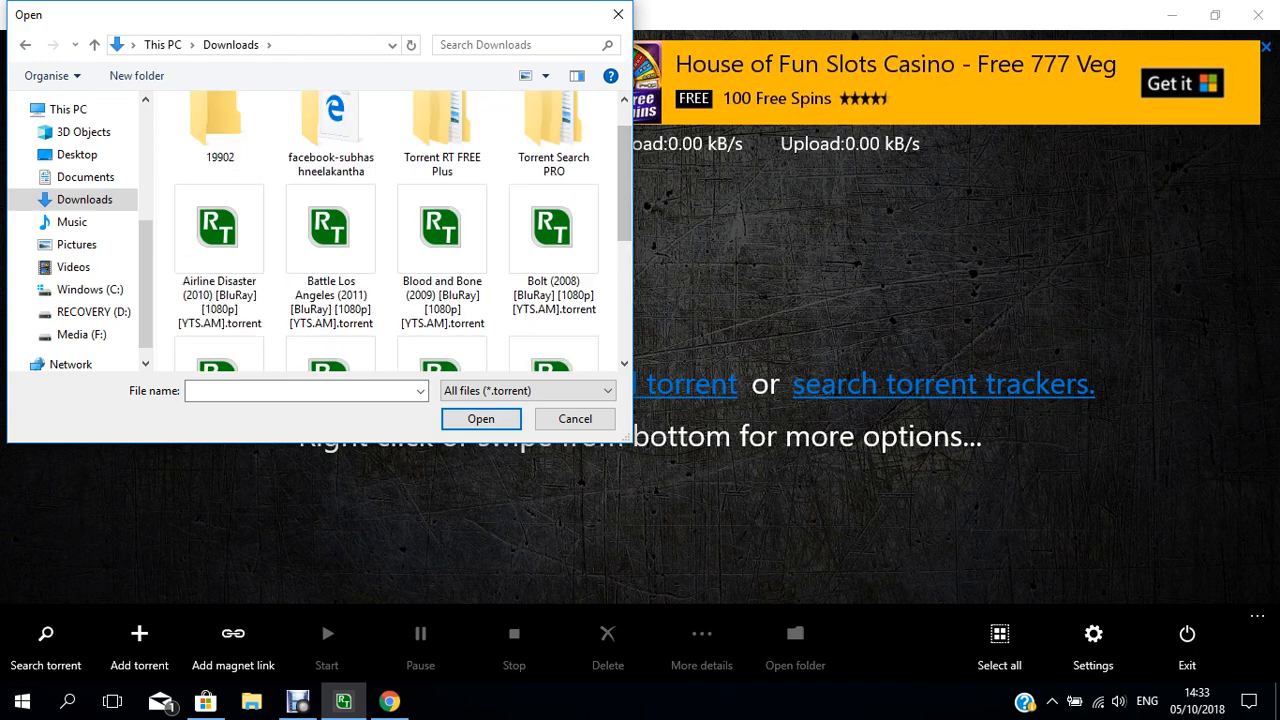
pyautogui.click(574, 418)
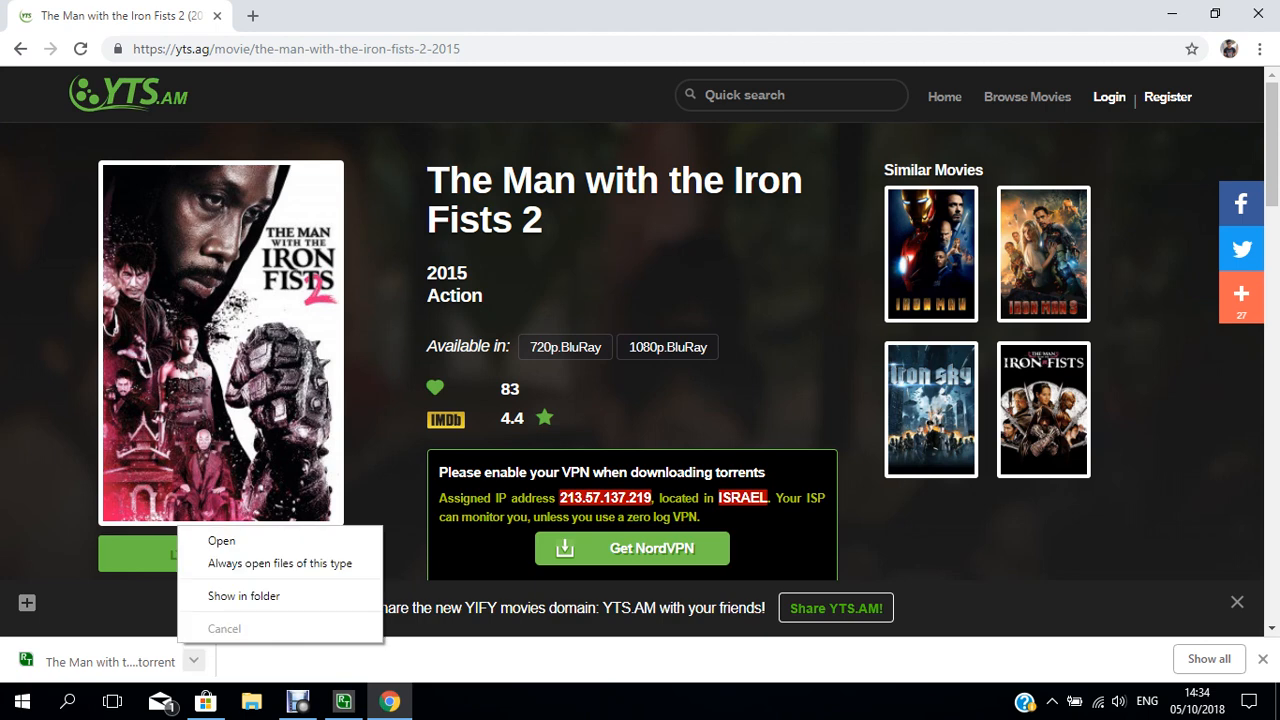
pyautogui.moveTo(244, 596)
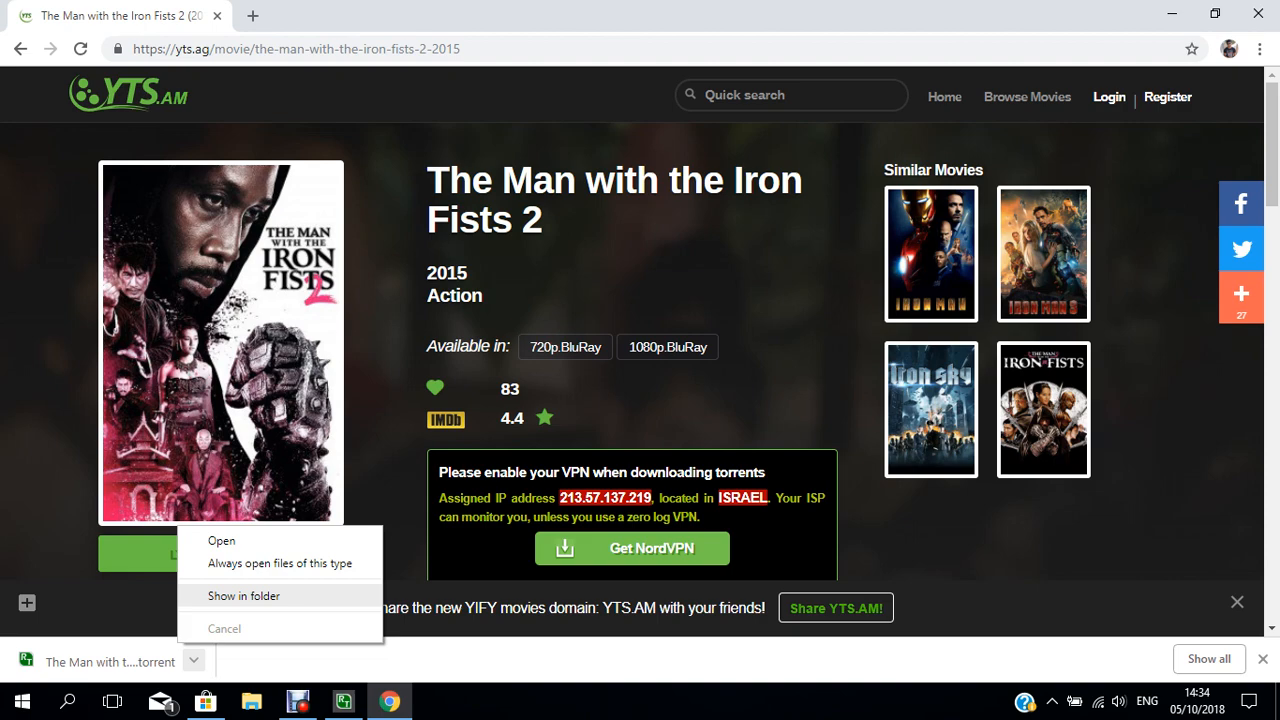
# Step: Show the downloaded The Man with the Iron Fists 2 torrent file in its folder
pyautogui.click(244, 596)
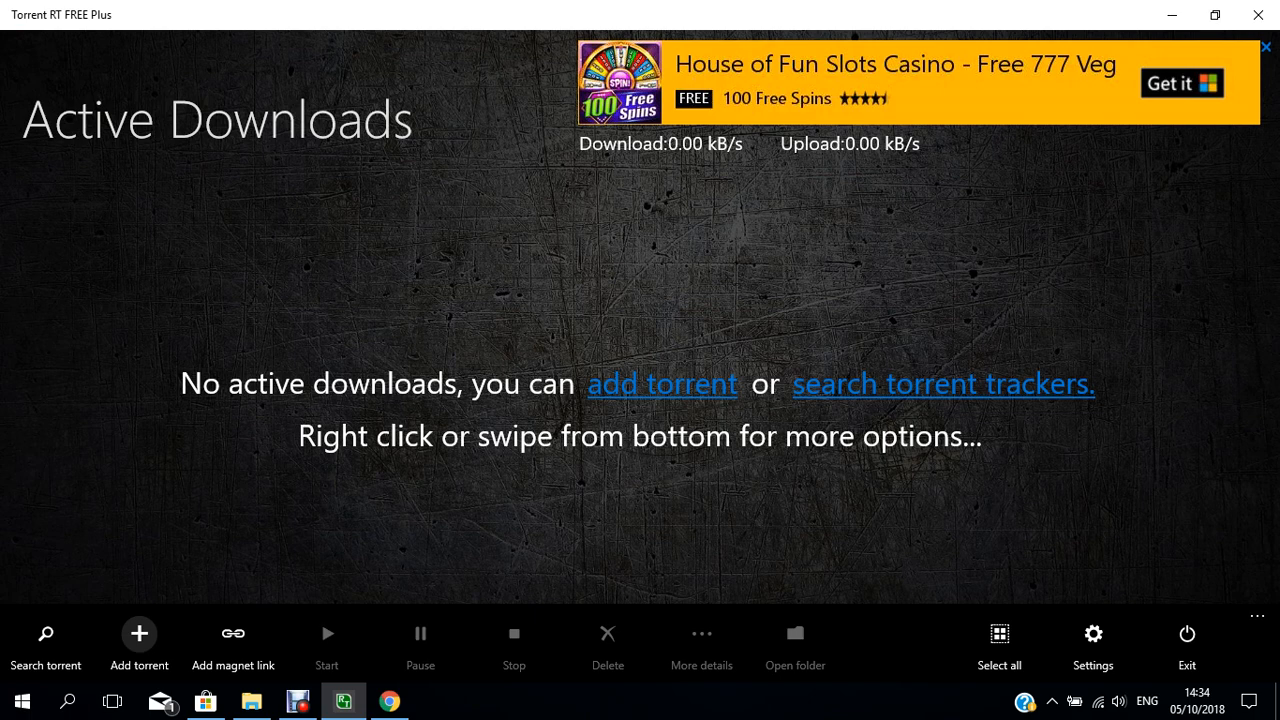
# Step: Add The Man with the Iron Fists 2 .torrent from Downloads, reaching its Select files page
pyautogui.click(138, 640)
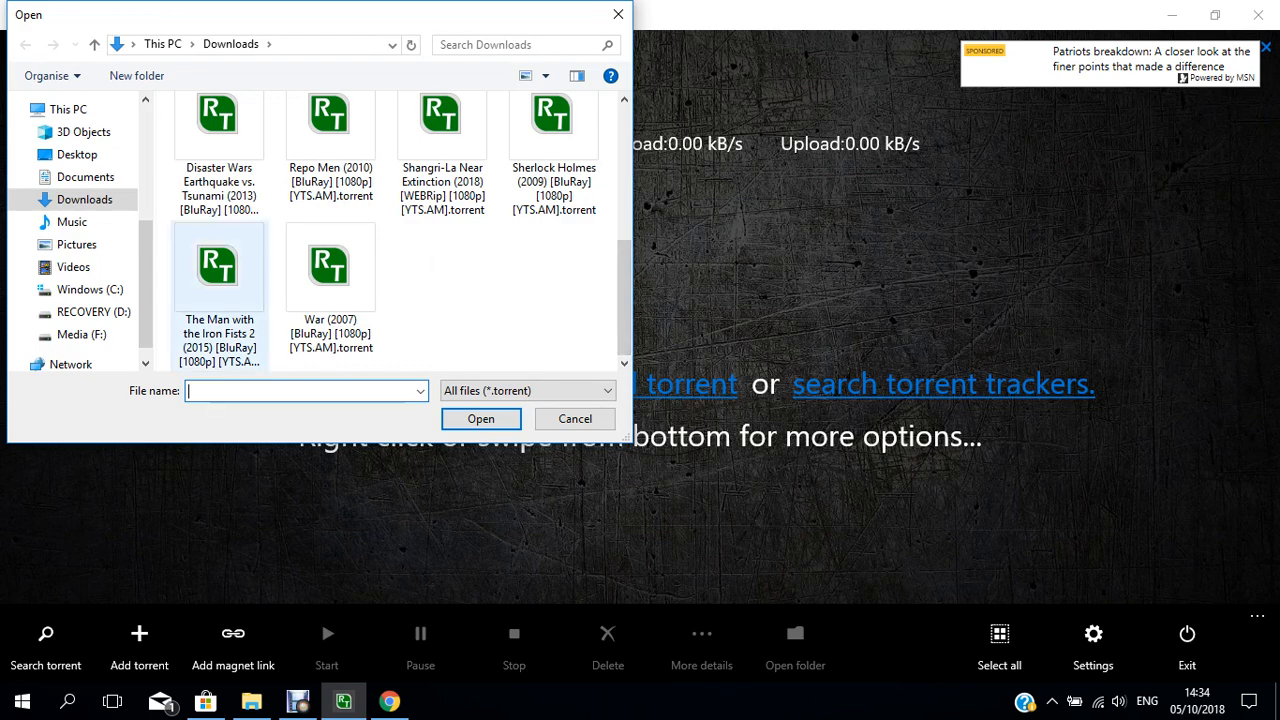
pyautogui.moveTo(218, 264)
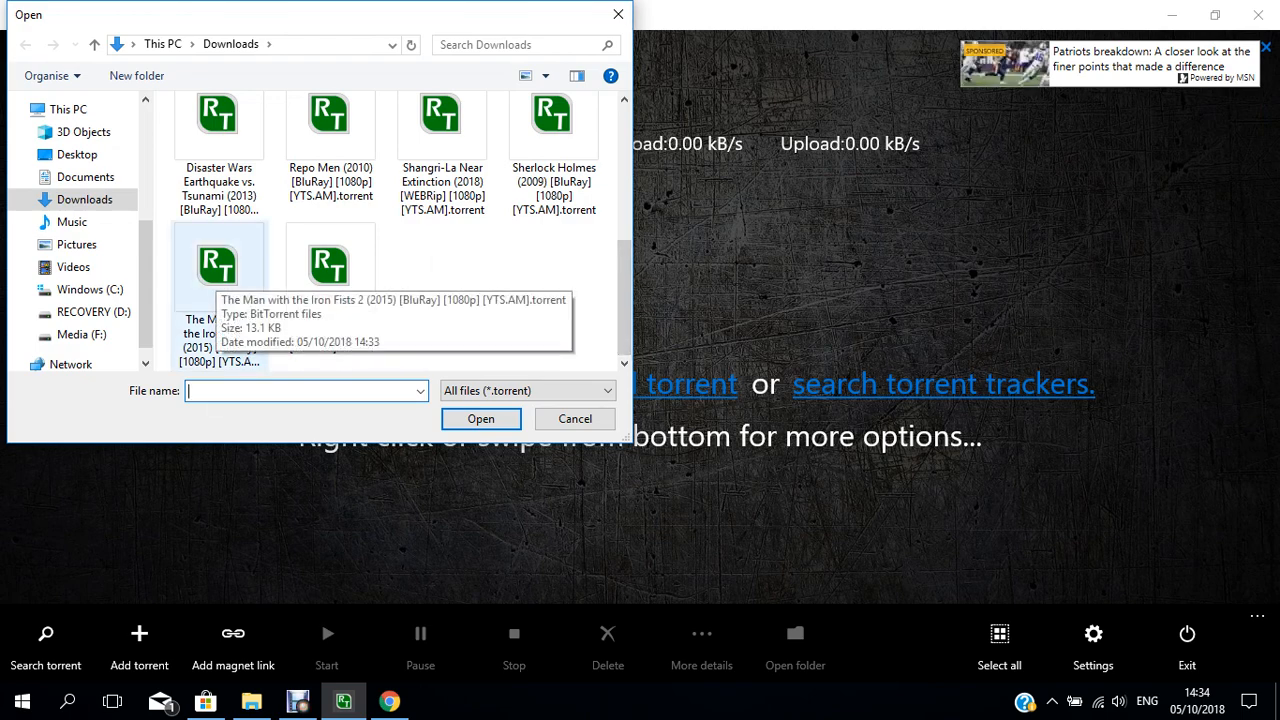
pyautogui.click(574, 418)
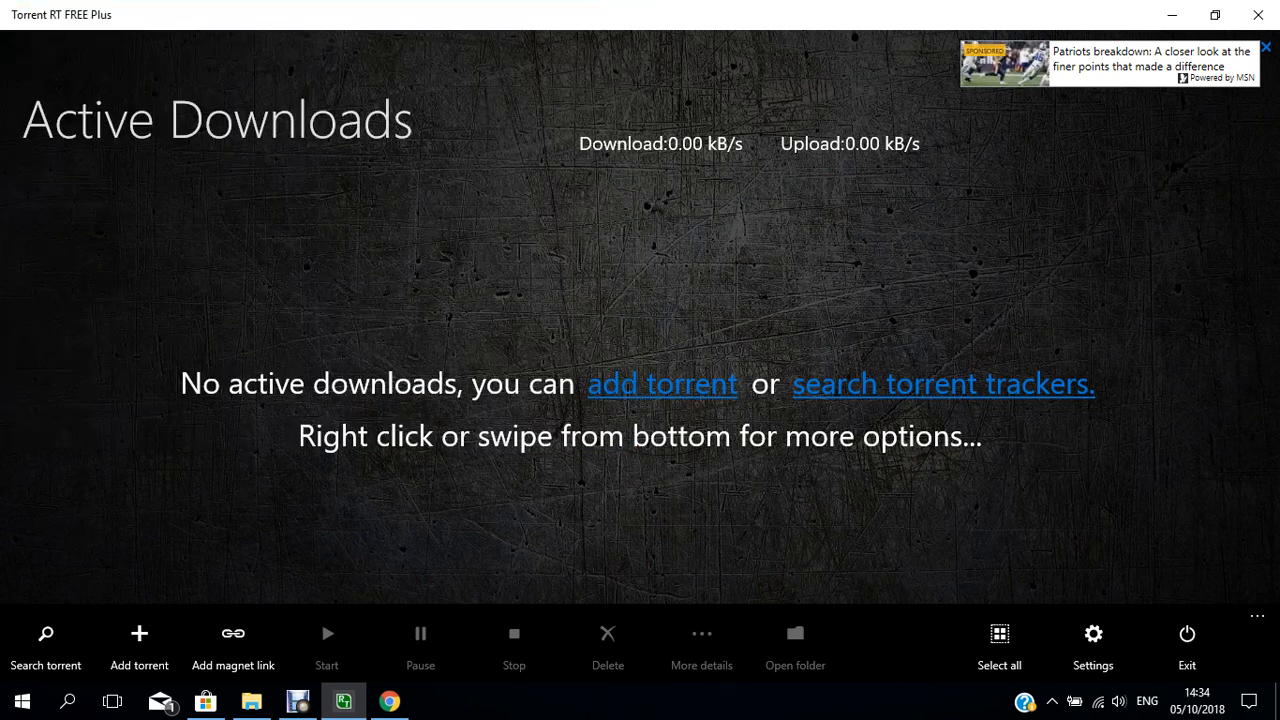
pyautogui.click(662, 384)
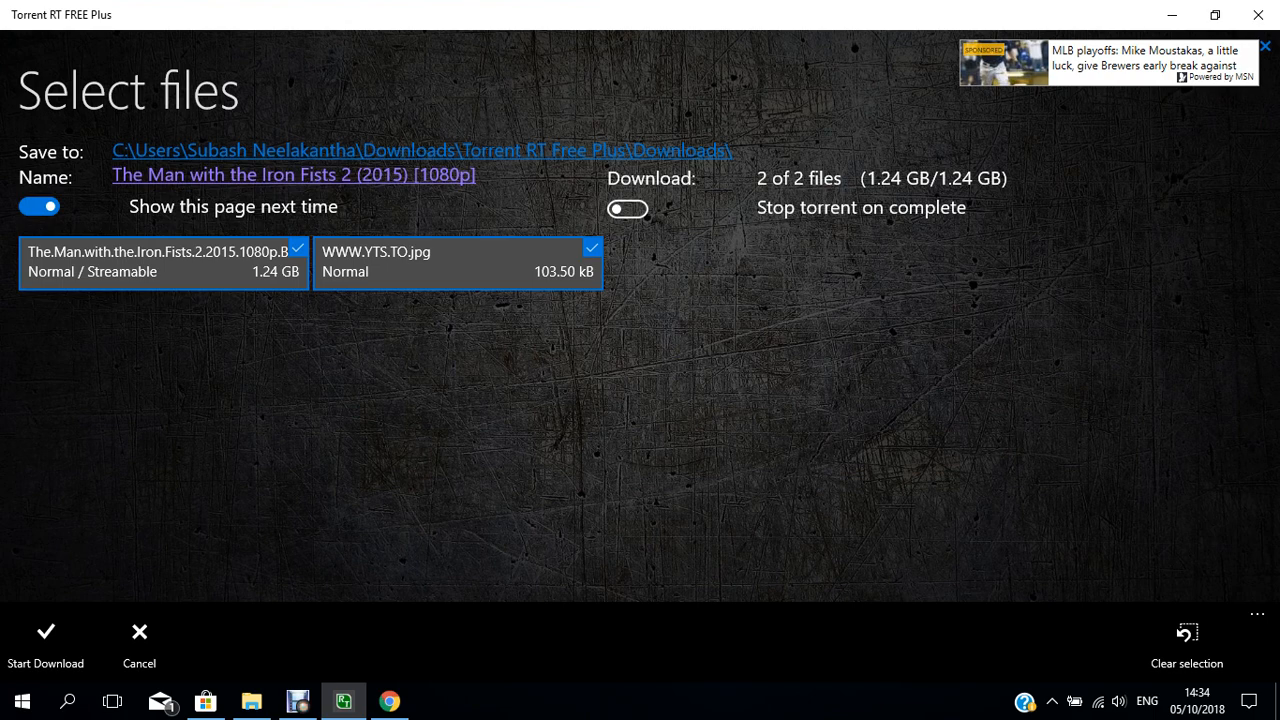
# Step: Leave Stop torrent on complete off and start downloading both movie files
pyautogui.click(628, 208)
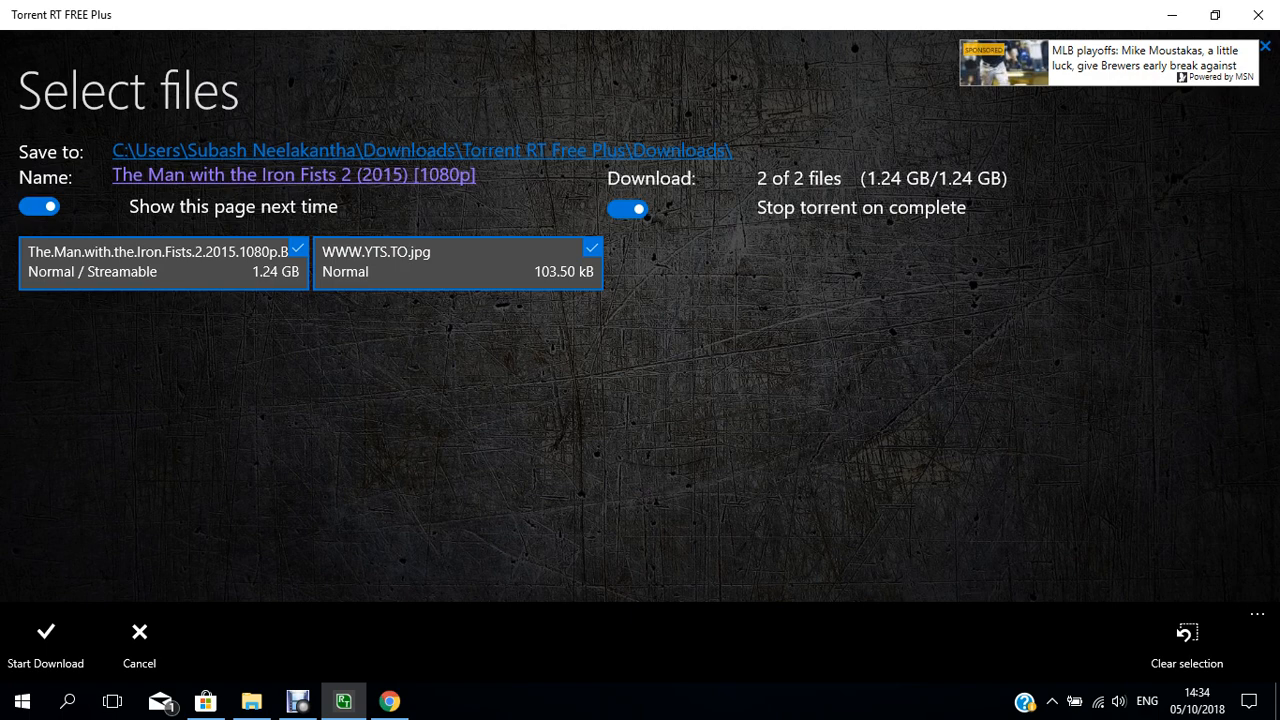
pyautogui.click(628, 208)
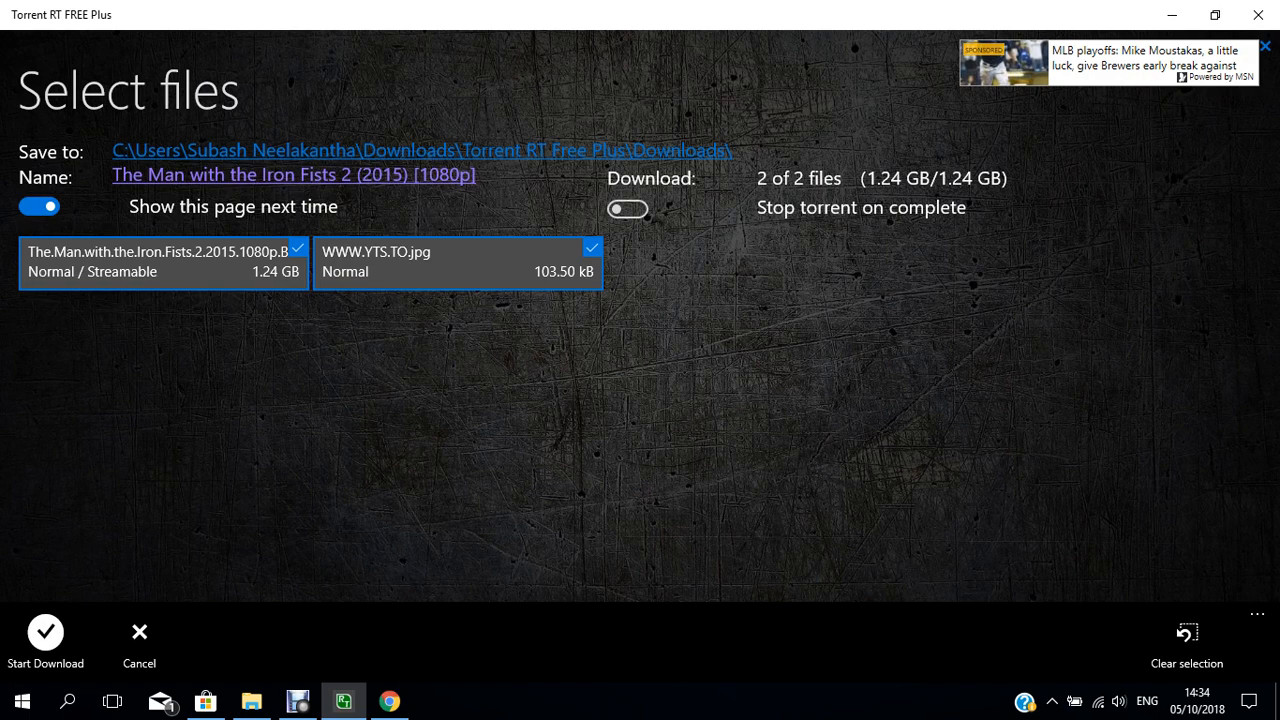
pyautogui.click(44, 640)
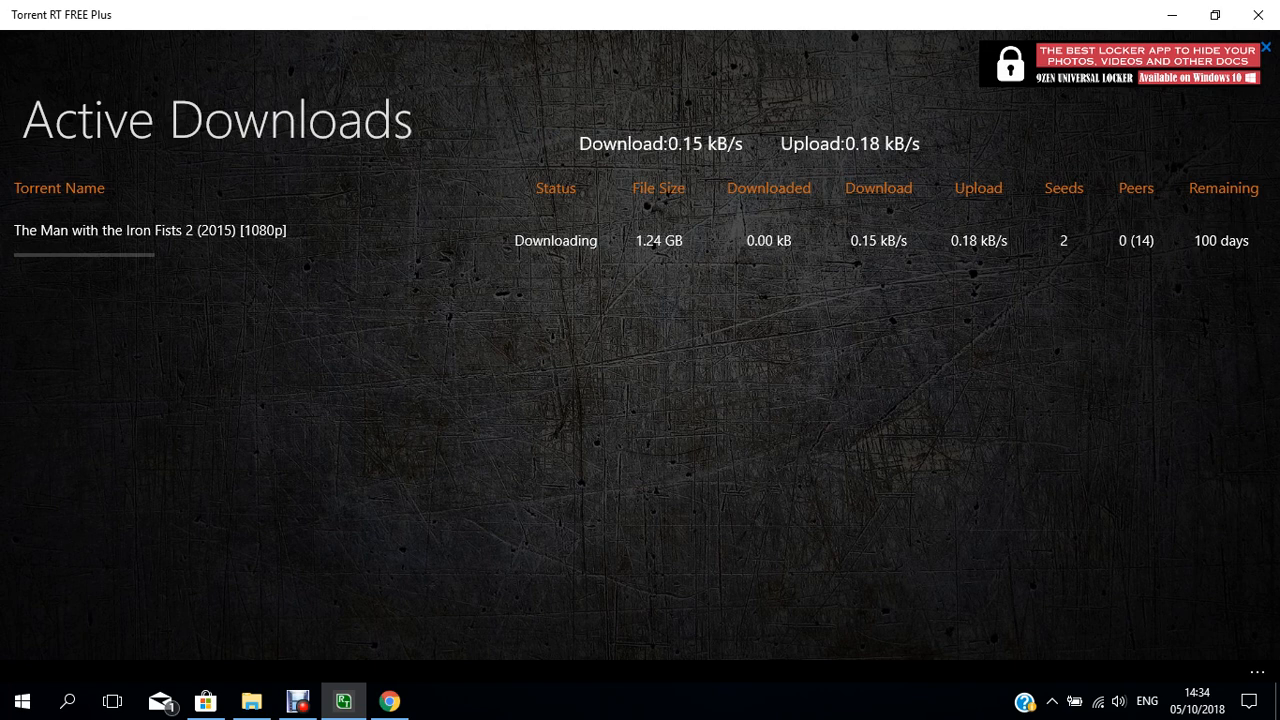